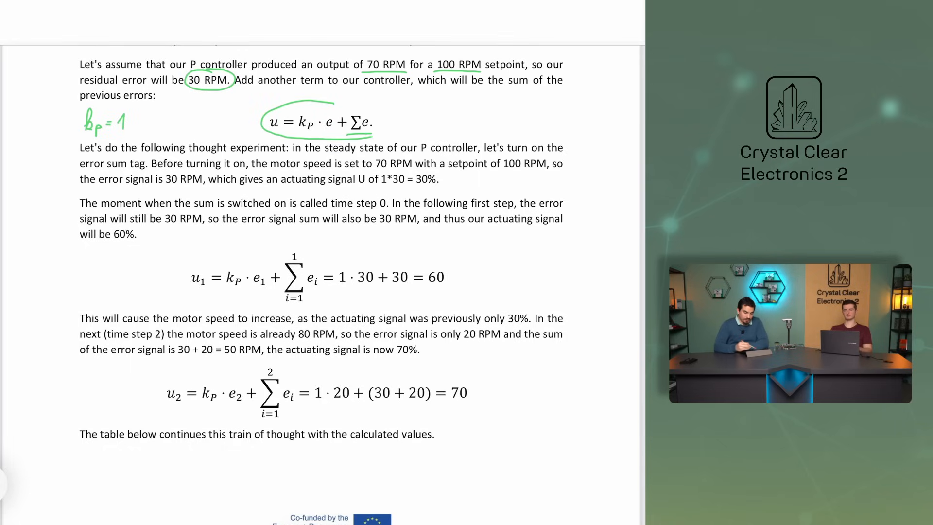
Scroll the PDF past the u1/u2 equations to the step-by-step controller table
scroll(down, 3)
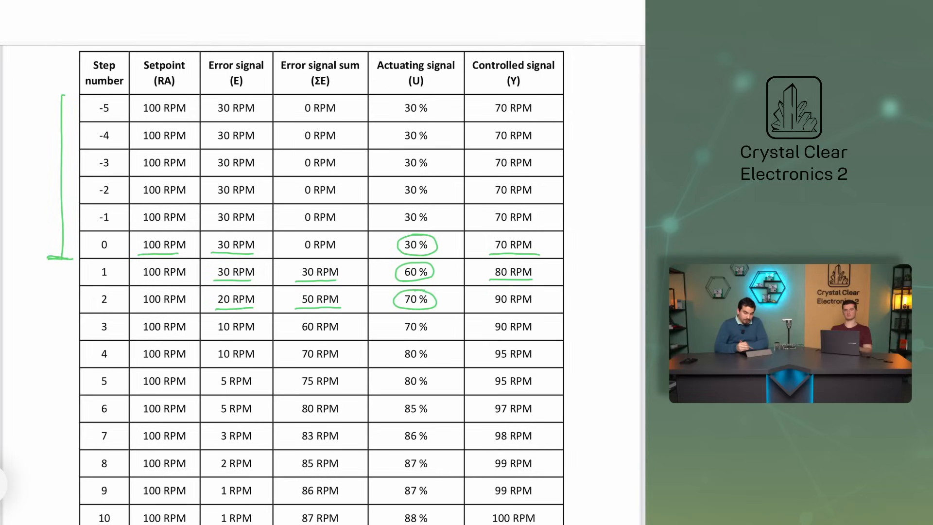
Scroll the PDF past the table to Figure 15, the 'Change of the signals' graph
scroll(down, 3)
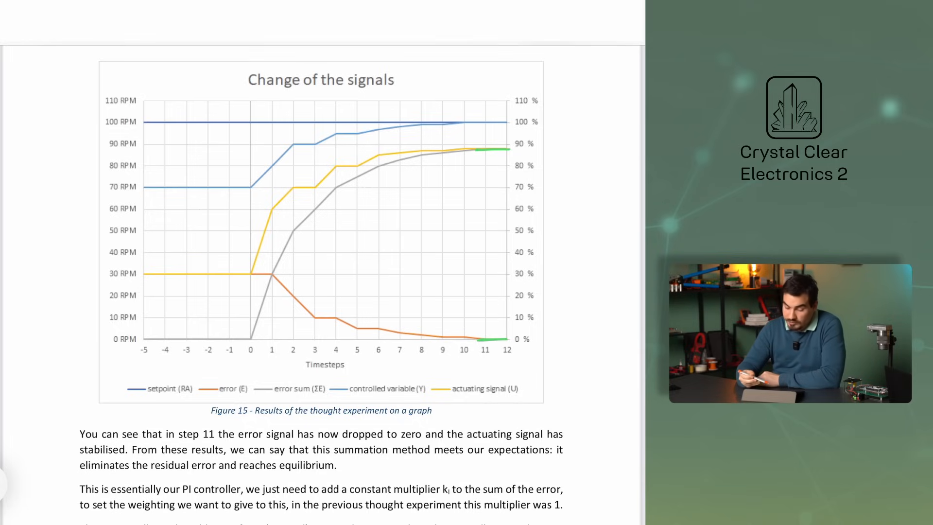
Scroll through the discrete-time PI equation to the continuous-time integral form on page 24
scroll(down, 3)
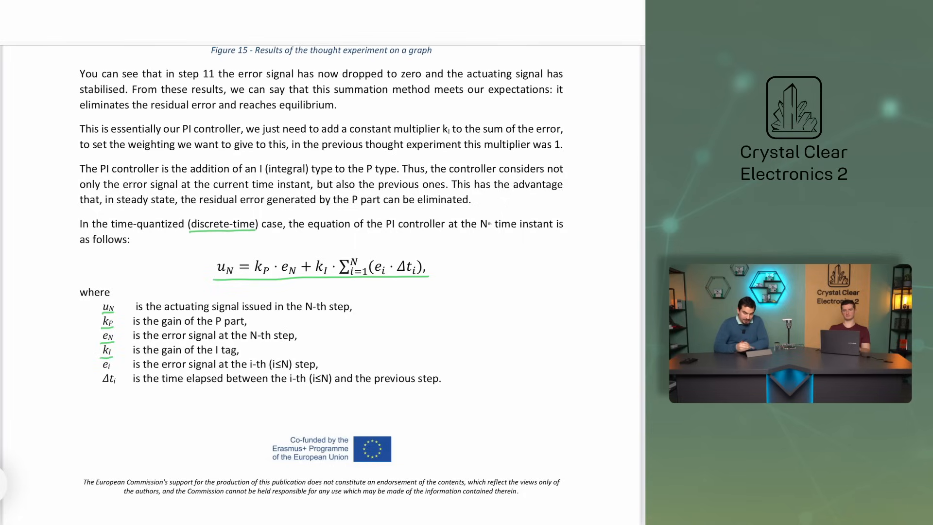
scroll(down, 3)
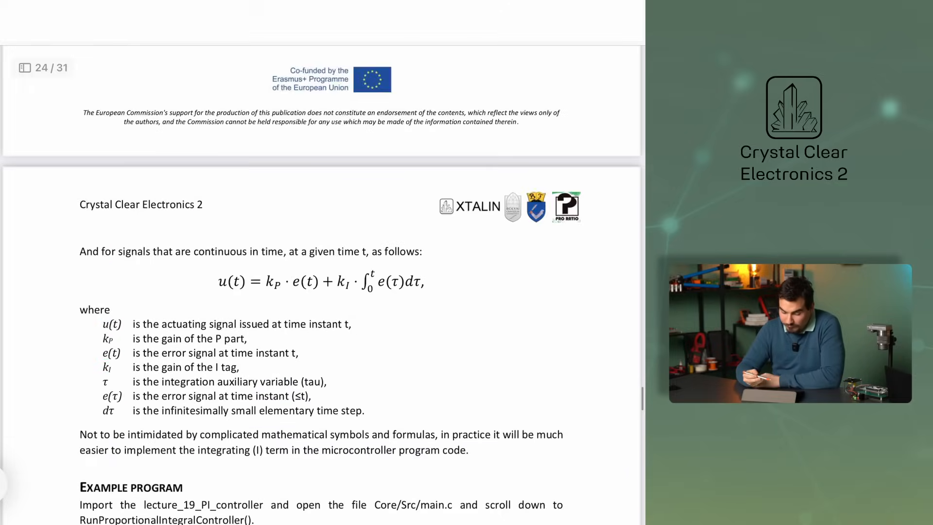
Scroll the PDF down to the Example Program instructions
scroll(down, 3)
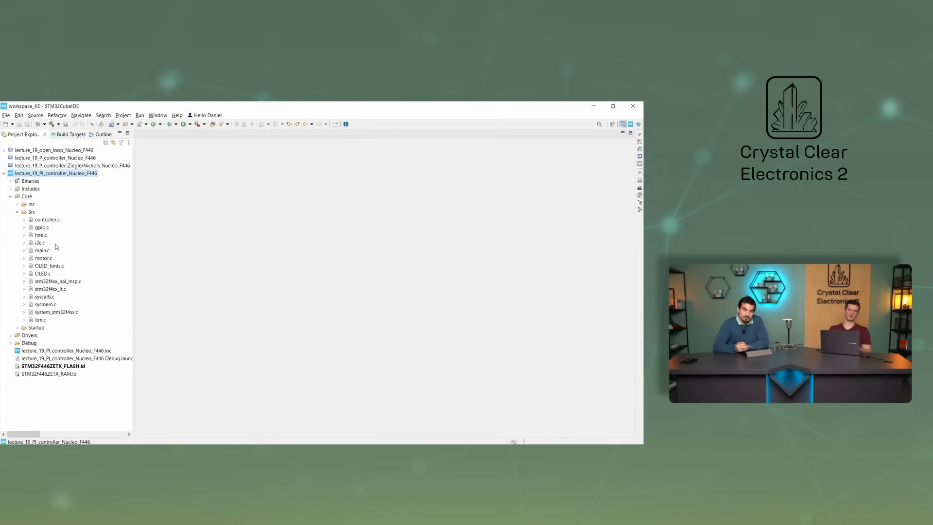
Show the PI controller code and mark the proportional error and integral accumulation lines
double_click(41, 250)
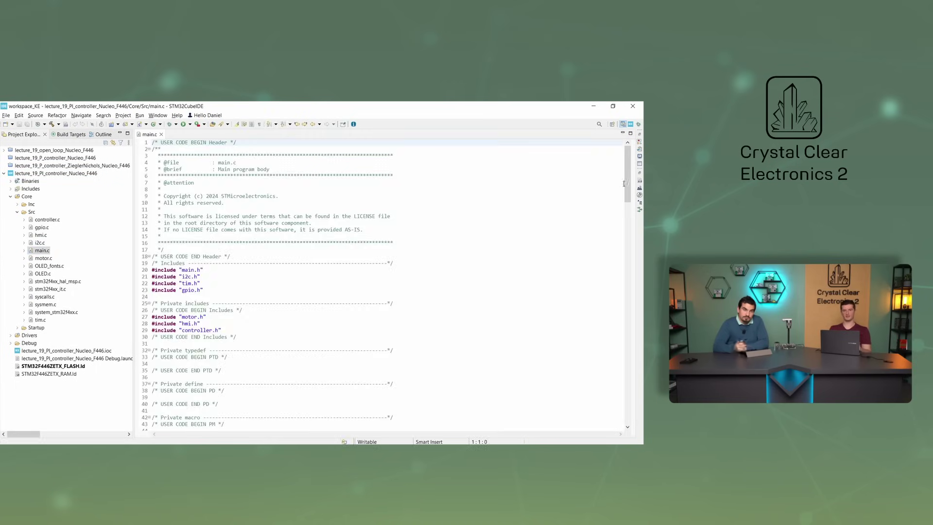
scroll(down, 3)
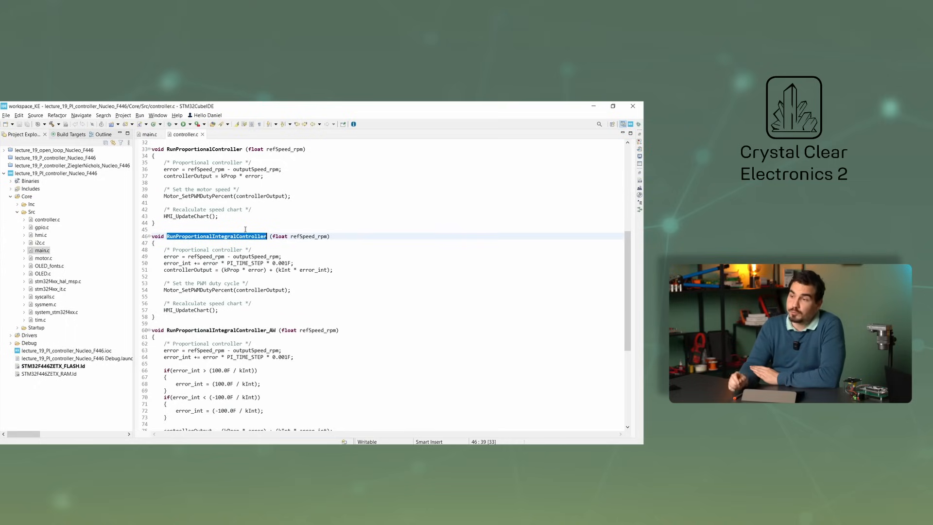
click(164, 257)
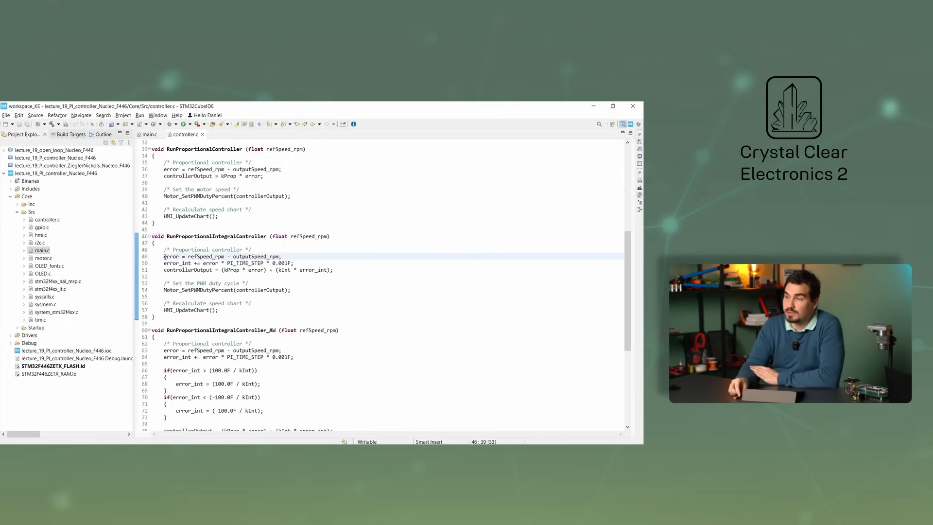
click(314, 256)
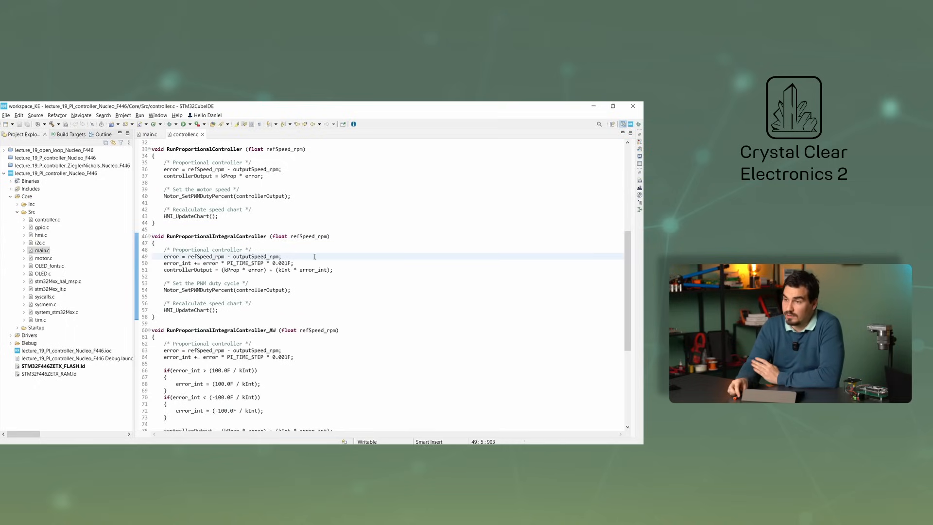
click(292, 263)
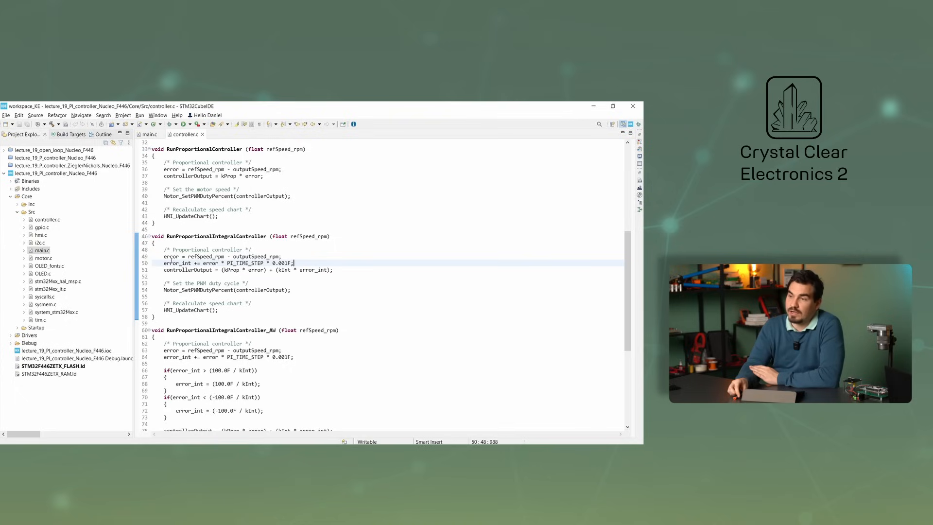
Highlight the error term, the 0.001F time-step factor and the proportional gain in the output line
double_click(177, 264)
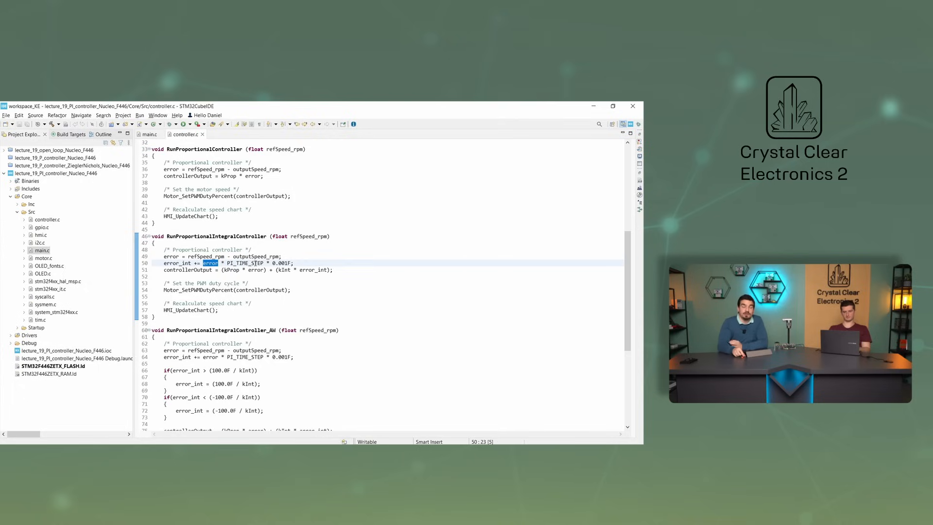
double_click(245, 262)
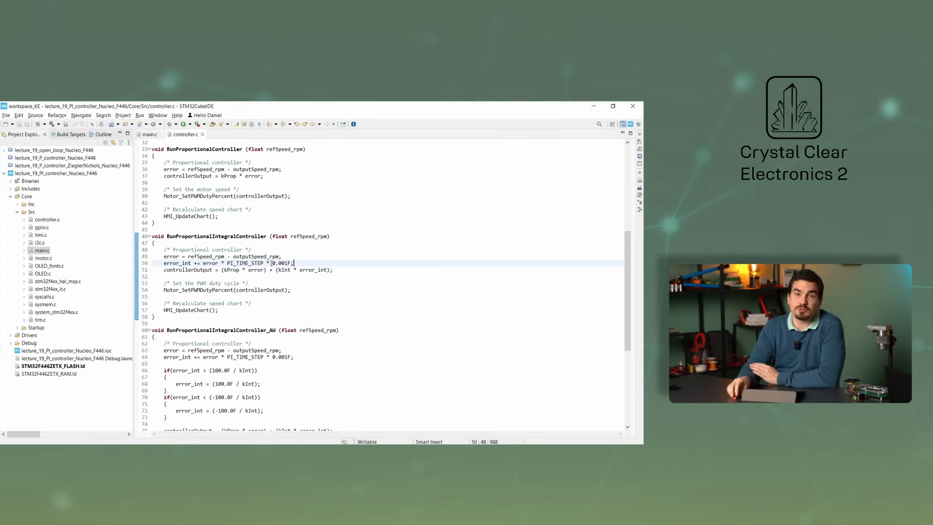
double_click(280, 263)
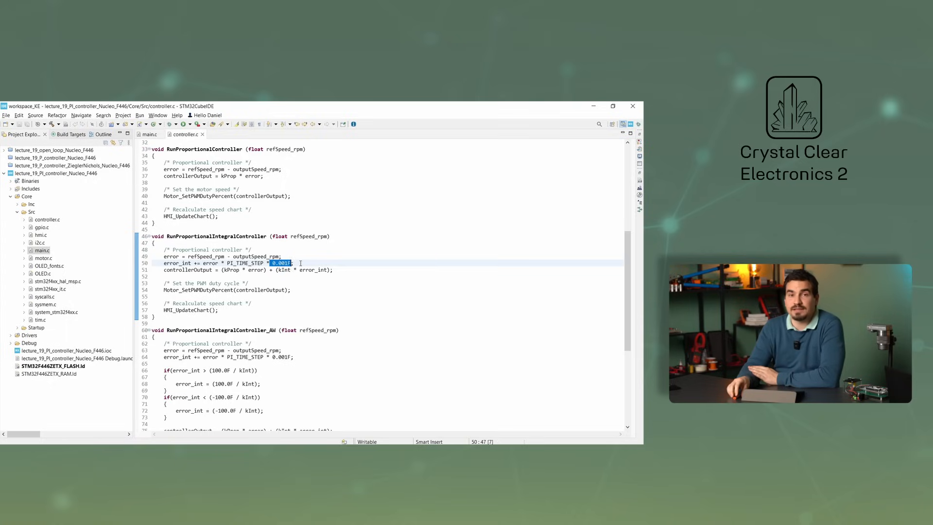
click(292, 263)
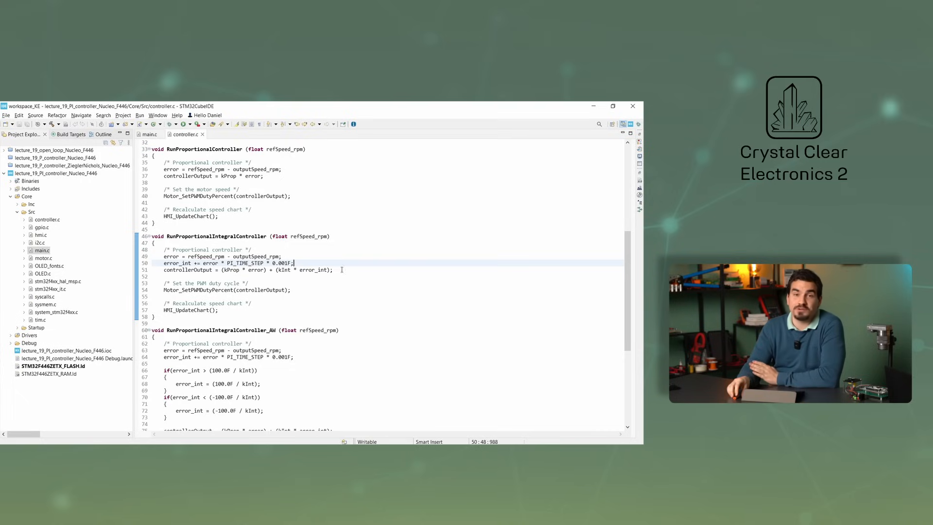
double_click(232, 269)
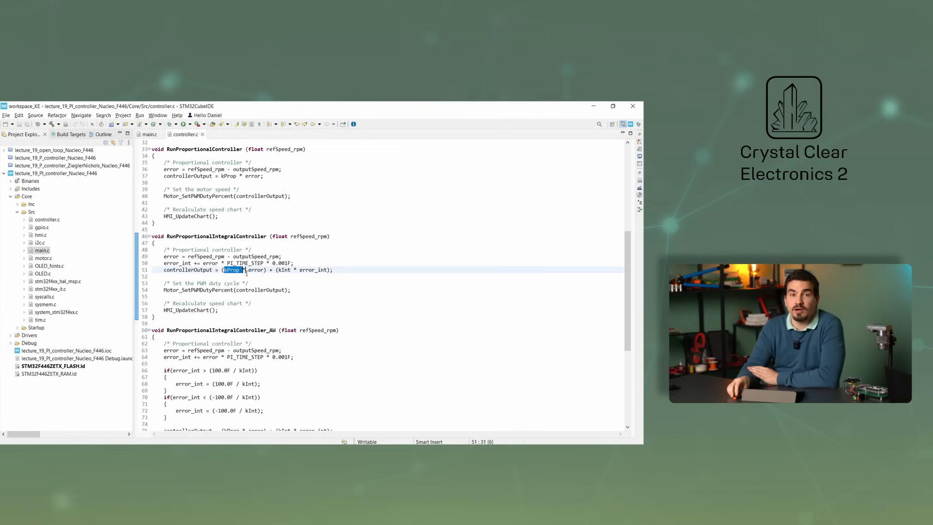
click(328, 291)
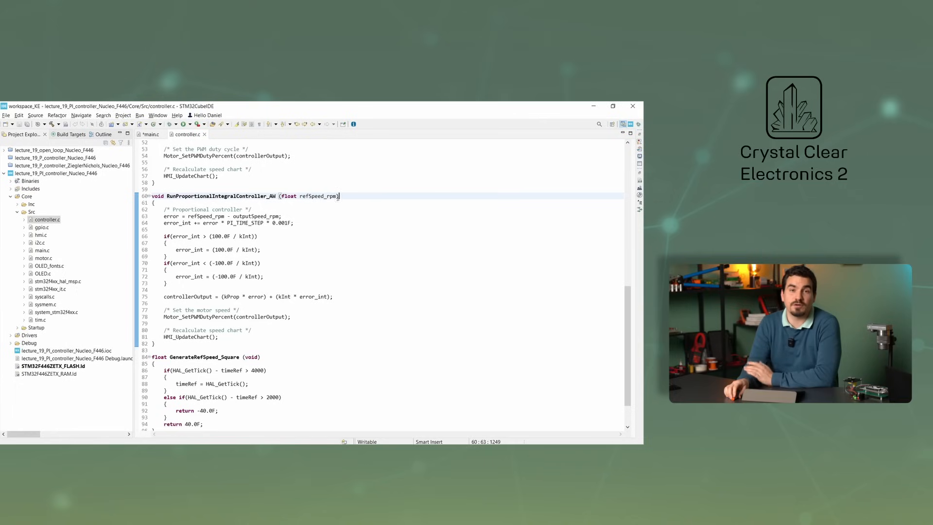
double_click(221, 195)
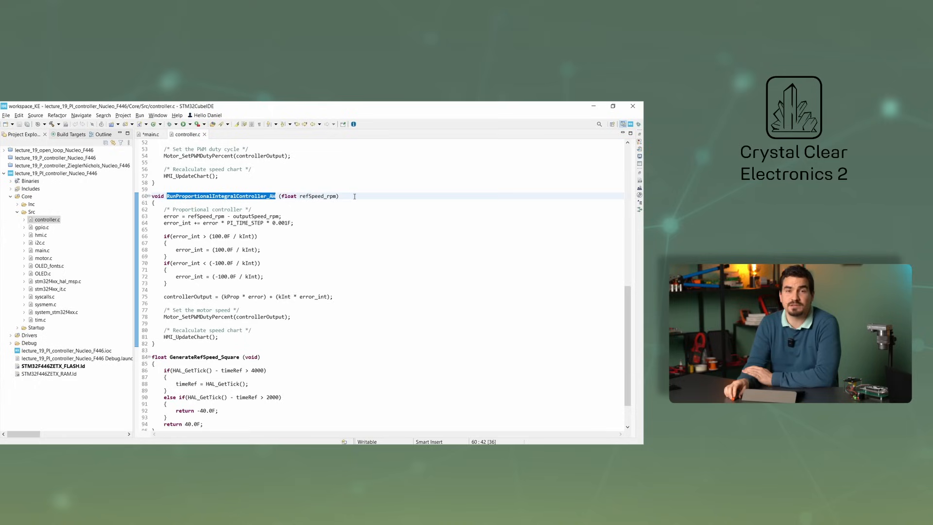
click(346, 200)
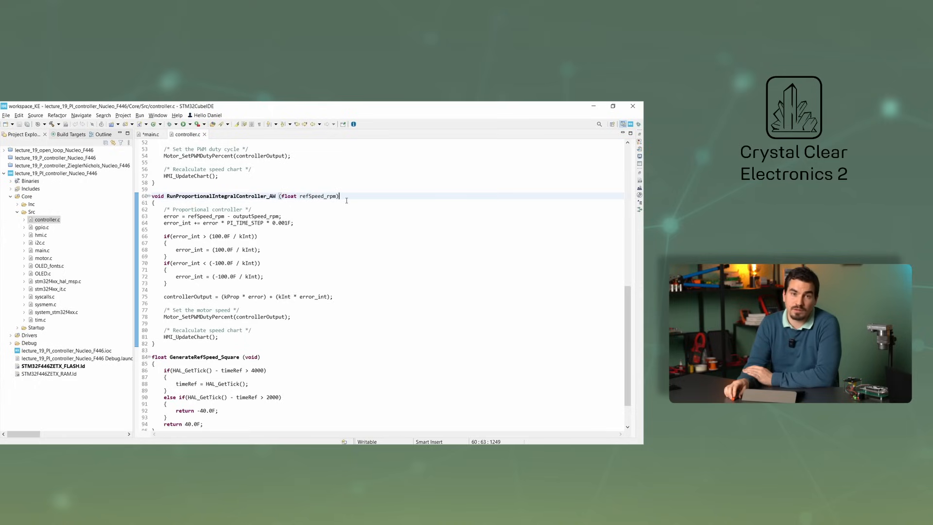
double_click(188, 297)
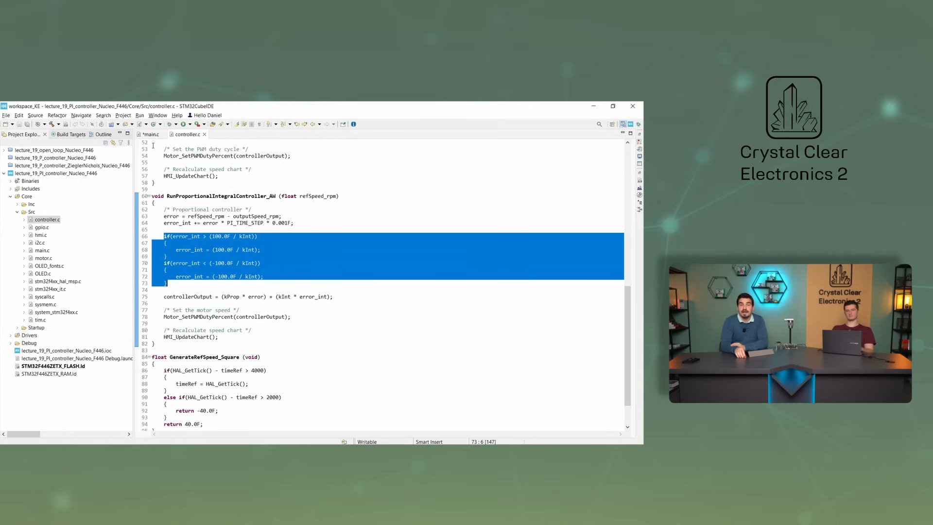
Change the main-loop controller call to RunProportionalIntegralController_AW
click(151, 134)
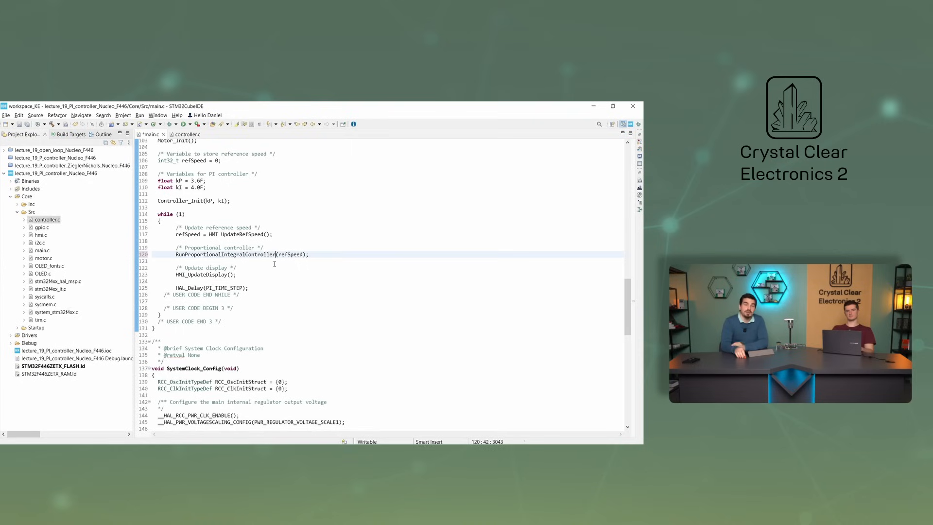
text(_AW)
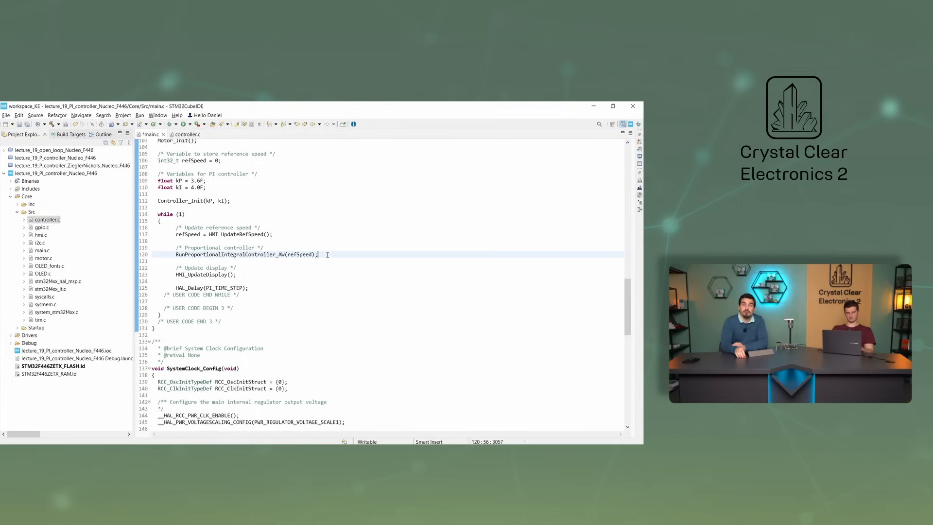